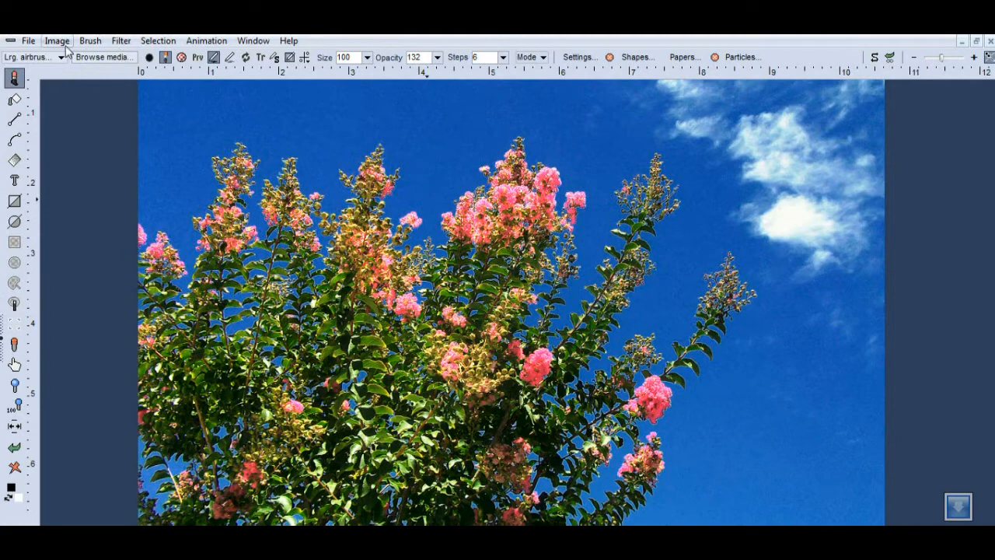
# Start the Crop tool from the Image menu over the flowering-tree photo.
pyautogui.click(56, 40)
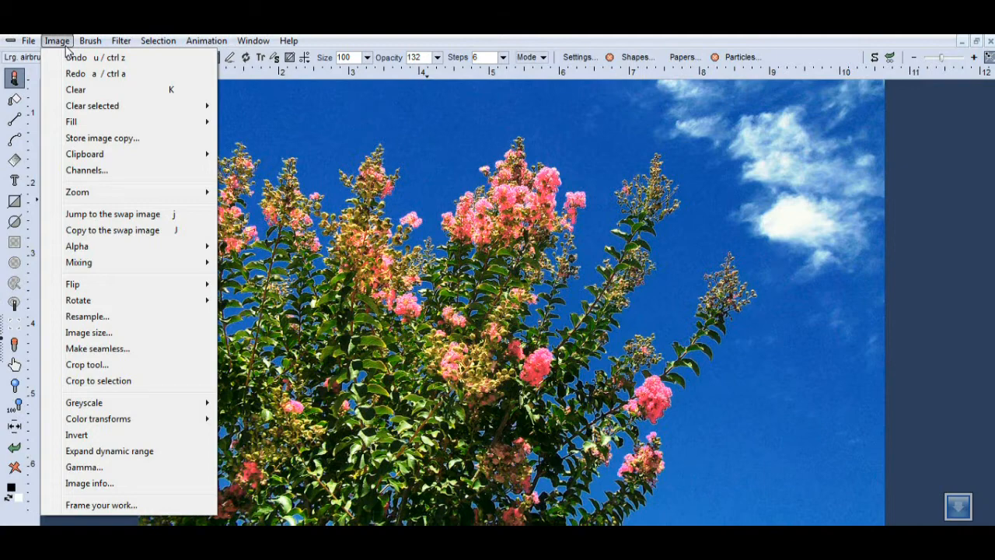
pyautogui.moveTo(87, 363)
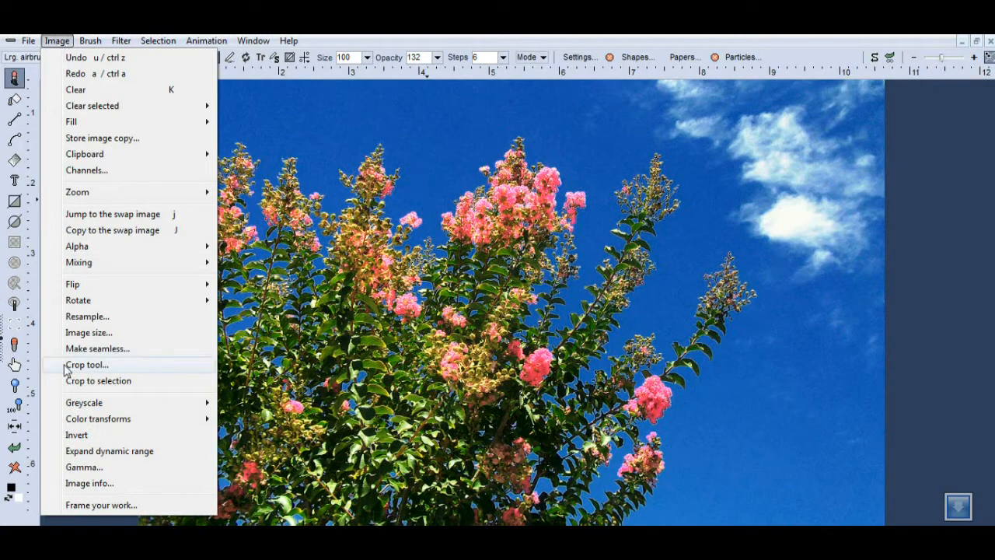
pyautogui.click(87, 363)
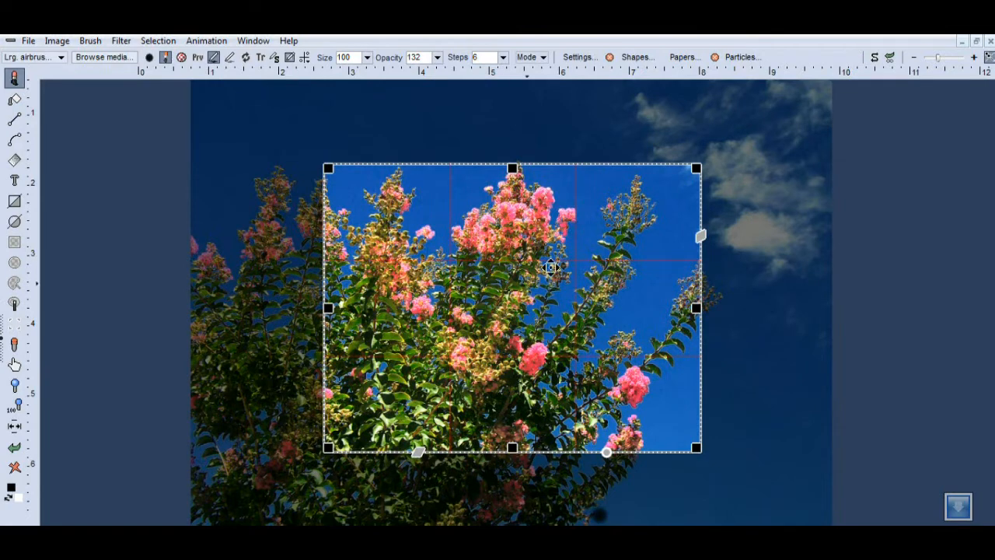
# Move the crop box up to the sky and blossoms and tilt it with the leaning branches.
pyautogui.moveTo(551, 268); pyautogui.dragTo(532, 342)
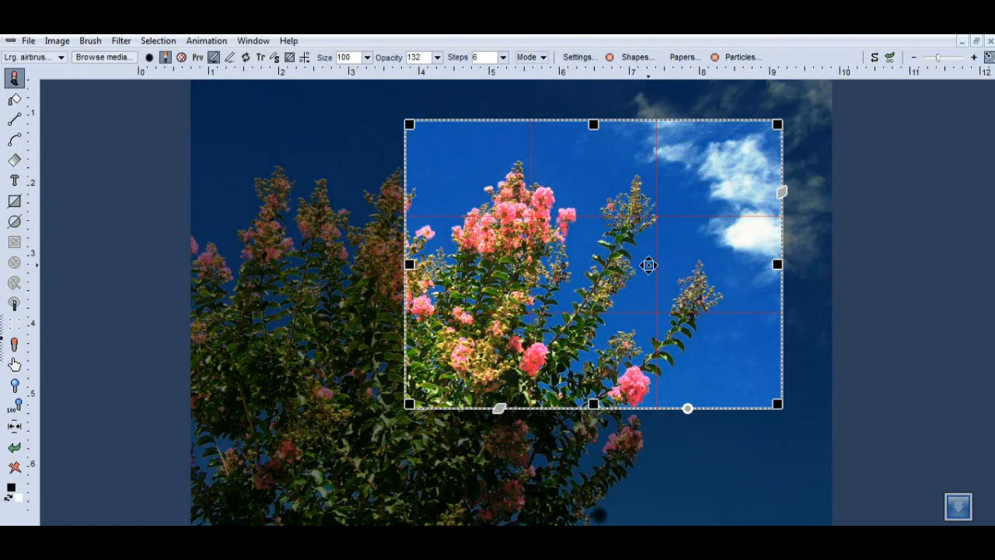
pyautogui.moveTo(598, 130)
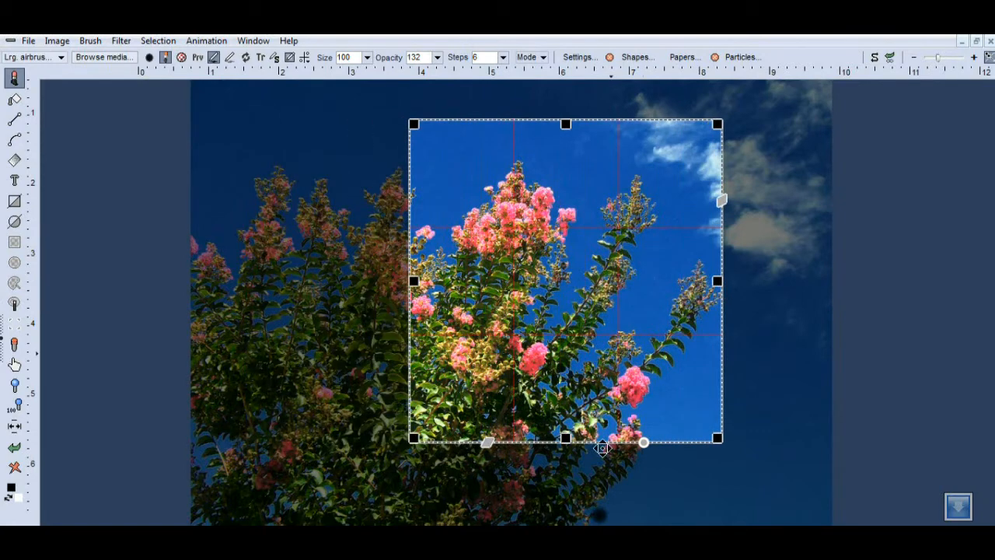
pyautogui.moveTo(643, 441); pyautogui.dragTo(622, 454)
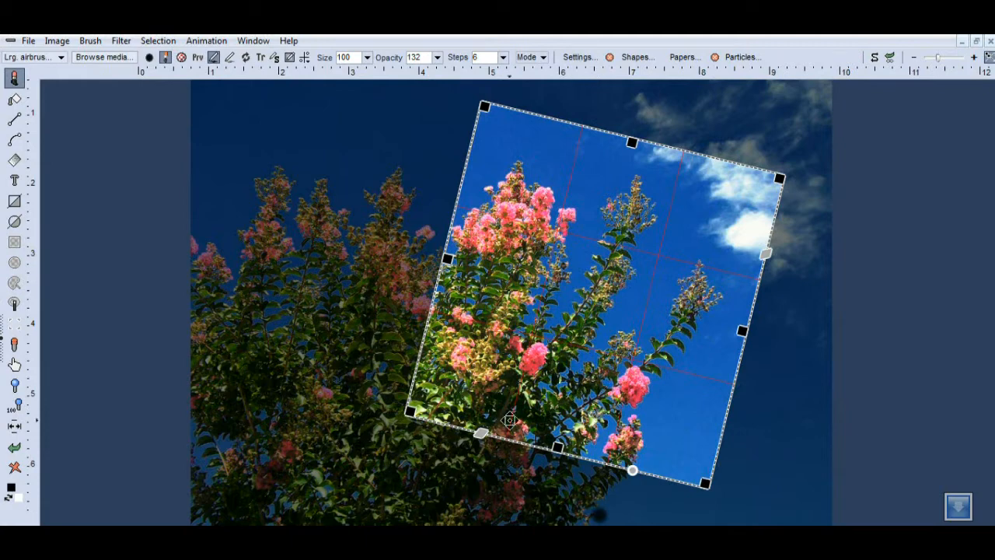
pyautogui.moveTo(572, 308)
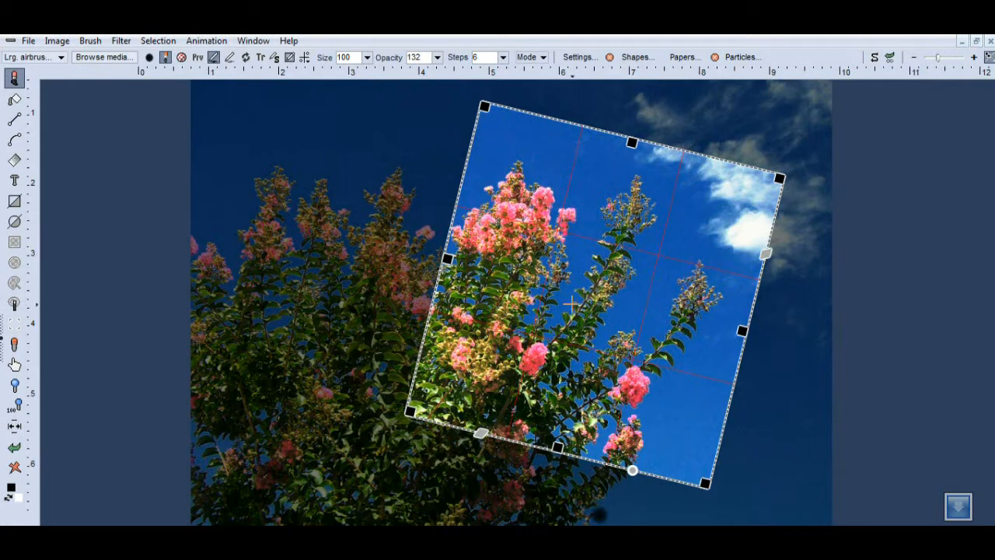
pyautogui.moveTo(571, 303)
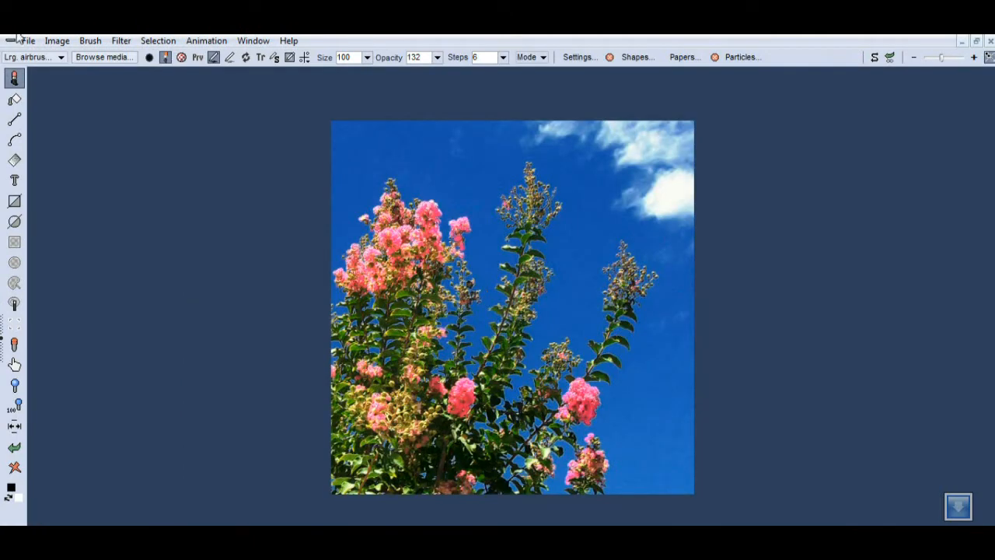
# Browse to Picture0203.jpg on the Desktop and load it, replacing the flower image.
pyautogui.click(28, 41)
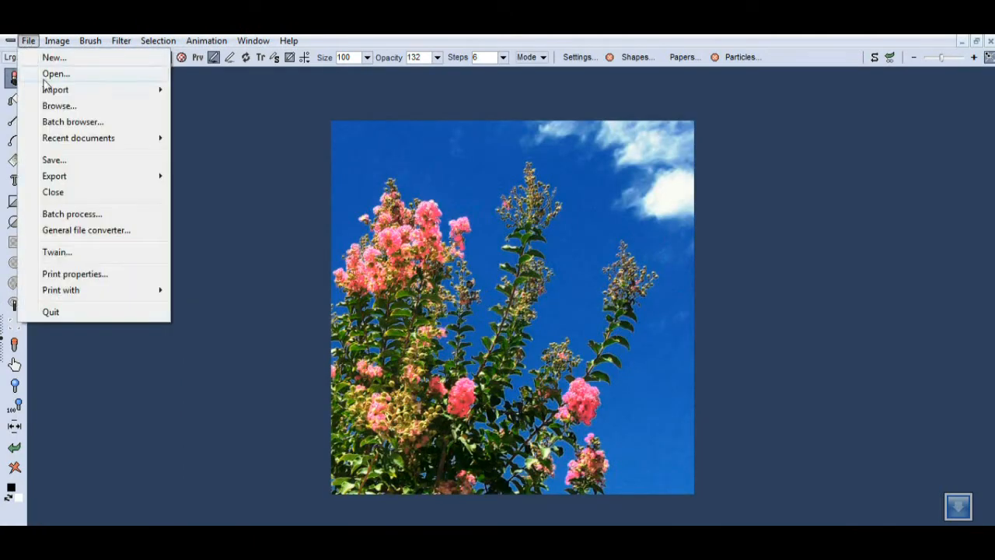
pyautogui.moveTo(59, 121)
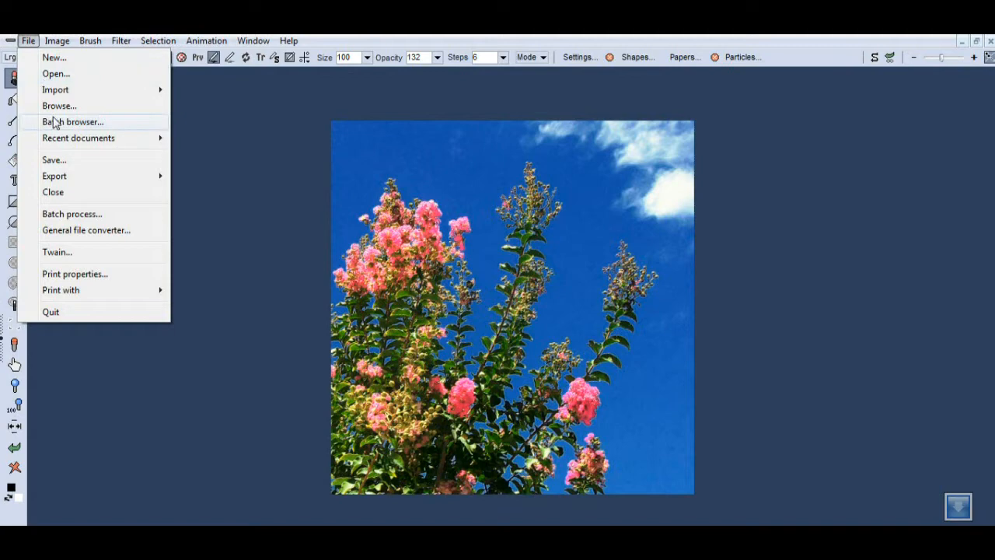
pyautogui.click(72, 121)
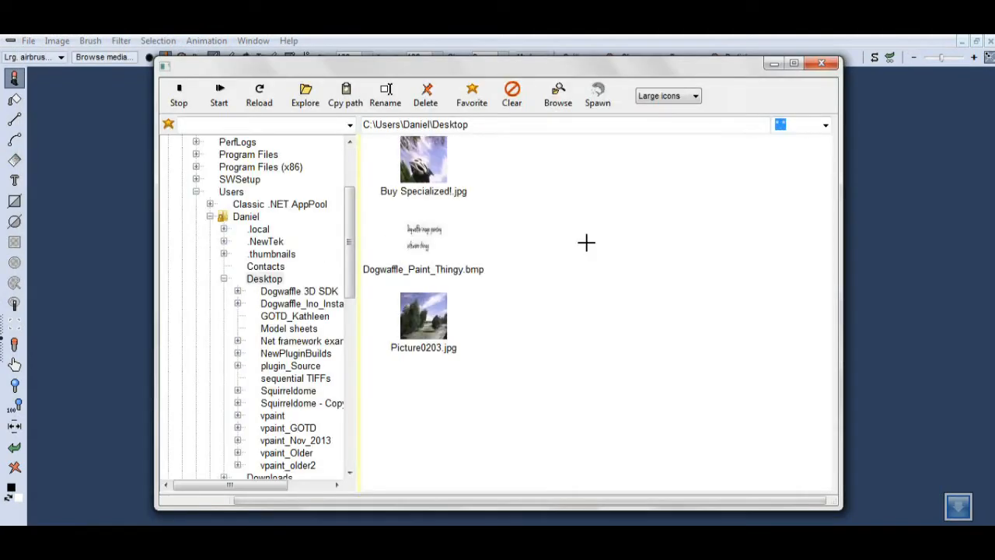
pyautogui.click(423, 318)
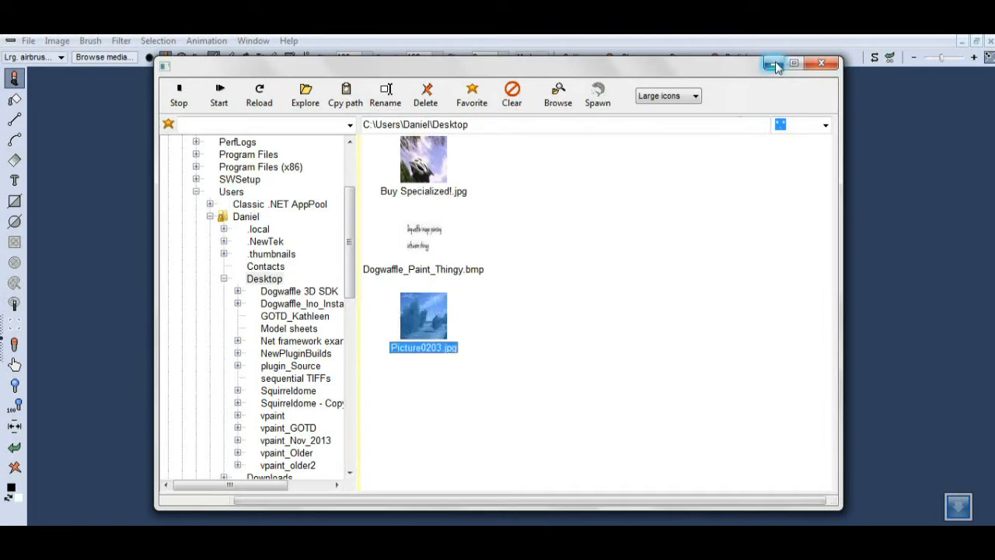
pyautogui.doubleClick(423, 314)
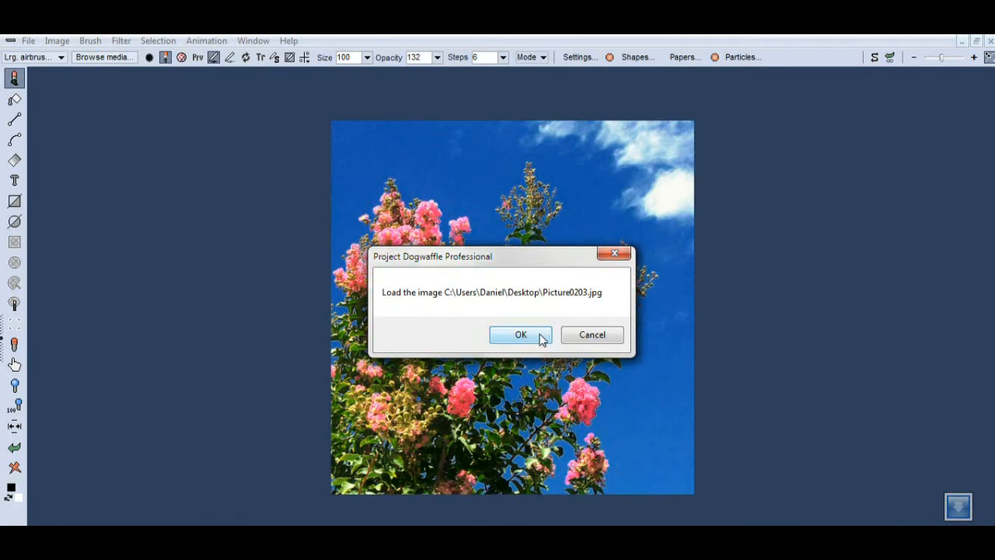
pyautogui.click(521, 334)
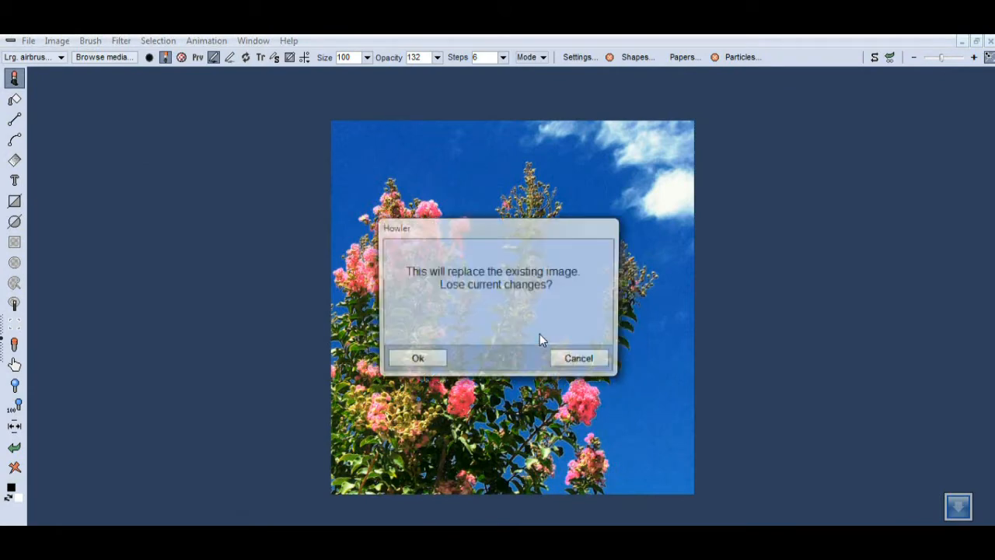
pyautogui.click(417, 356)
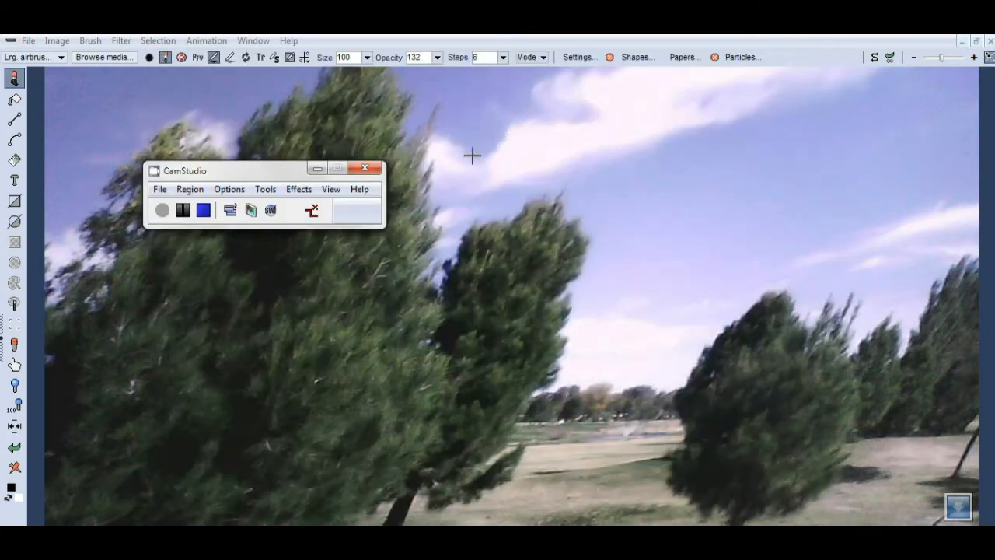
pyautogui.moveTo(247, 75)
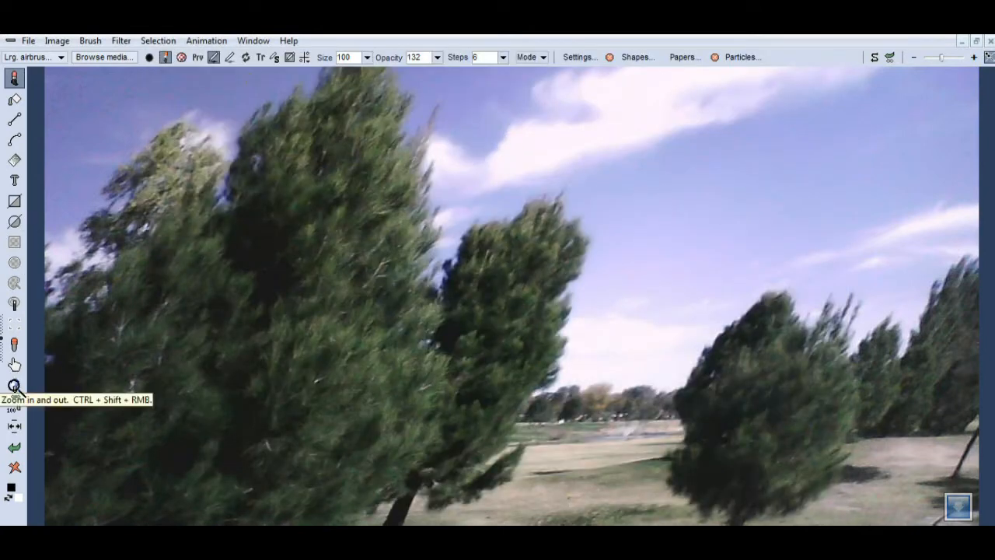
# Bring up the File menu over the tilted-trees photo.
pyautogui.click(14, 385)
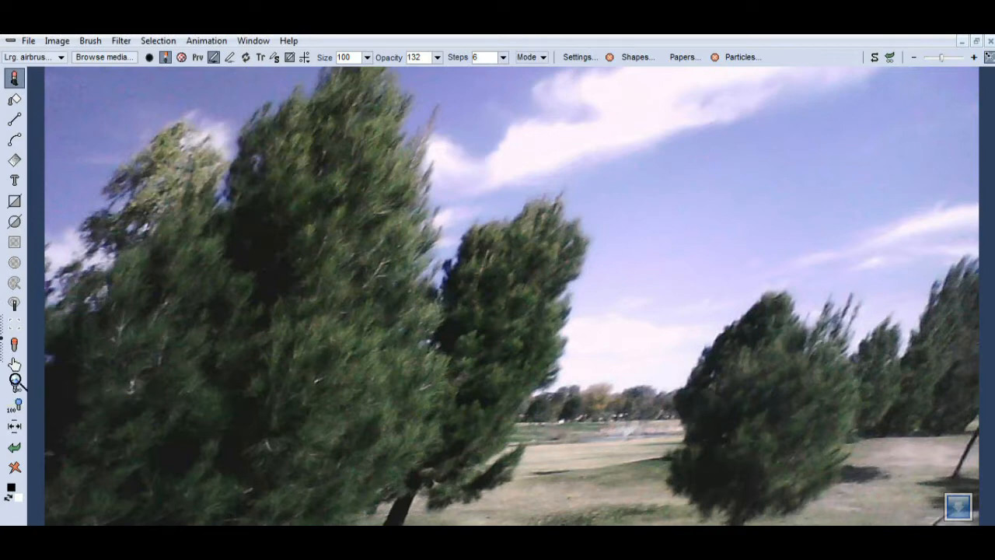
pyautogui.moveTo(15, 385)
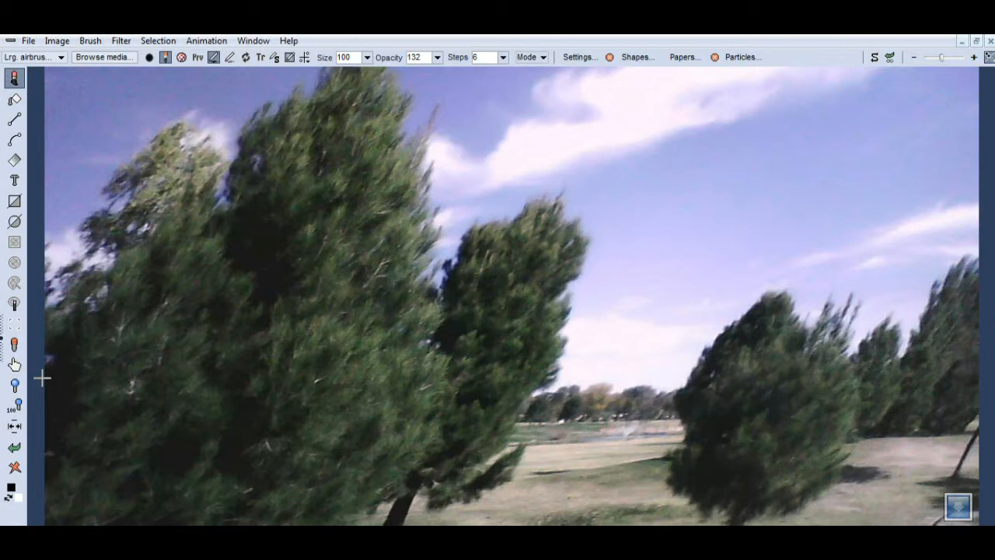
pyautogui.moveTo(50, 368)
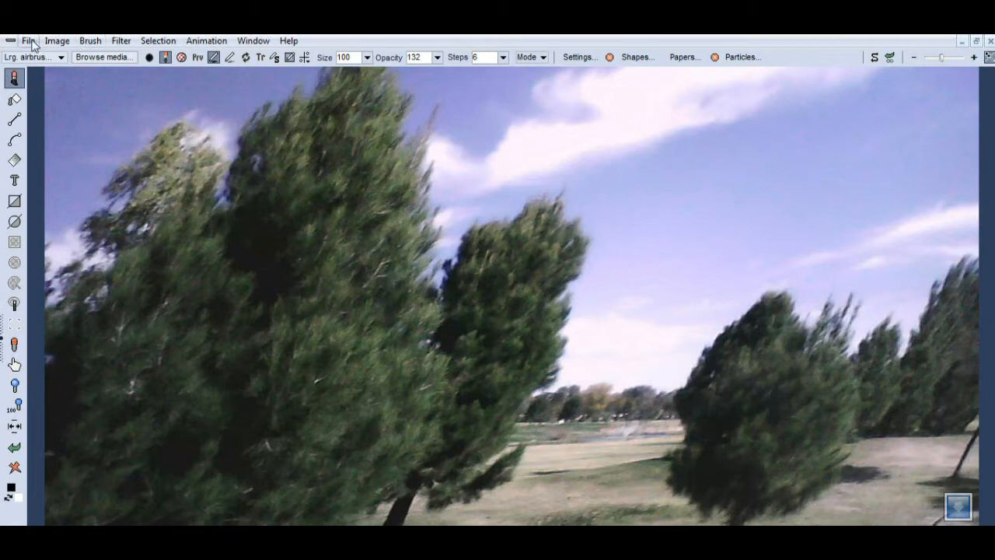
pyautogui.click(28, 41)
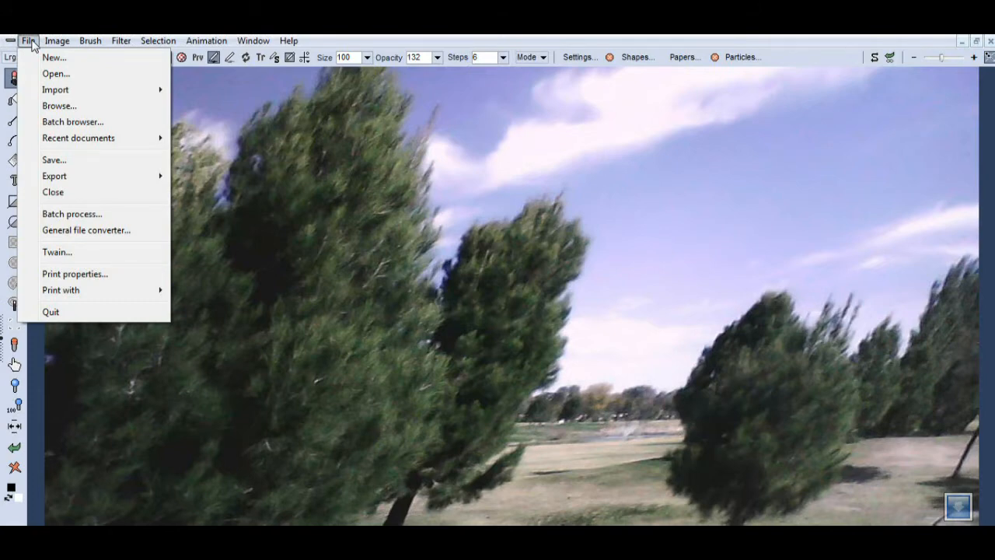
pyautogui.moveTo(56, 73)
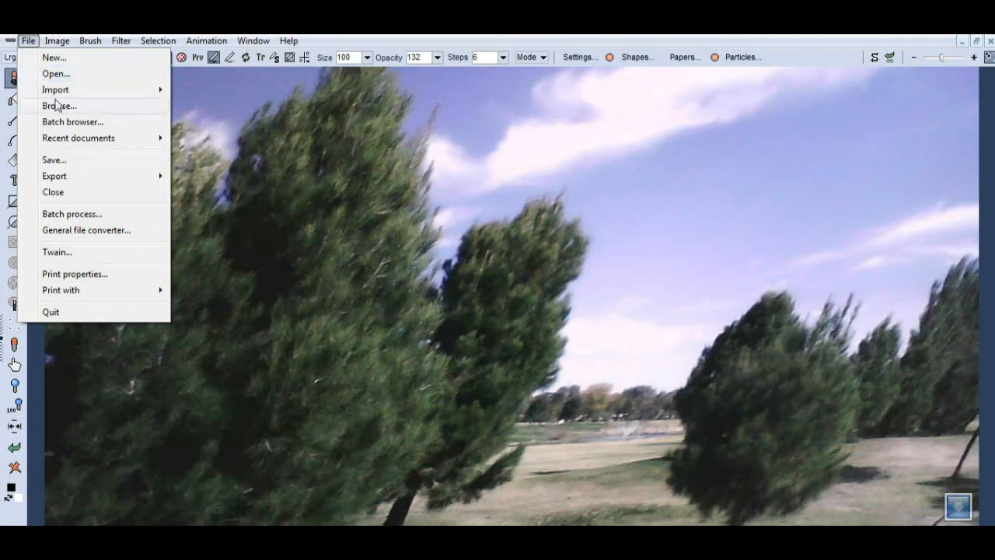
# Start a crop on the trees photo and skew its handles so the sides parallel the leaning trees.
pyautogui.click(56, 41)
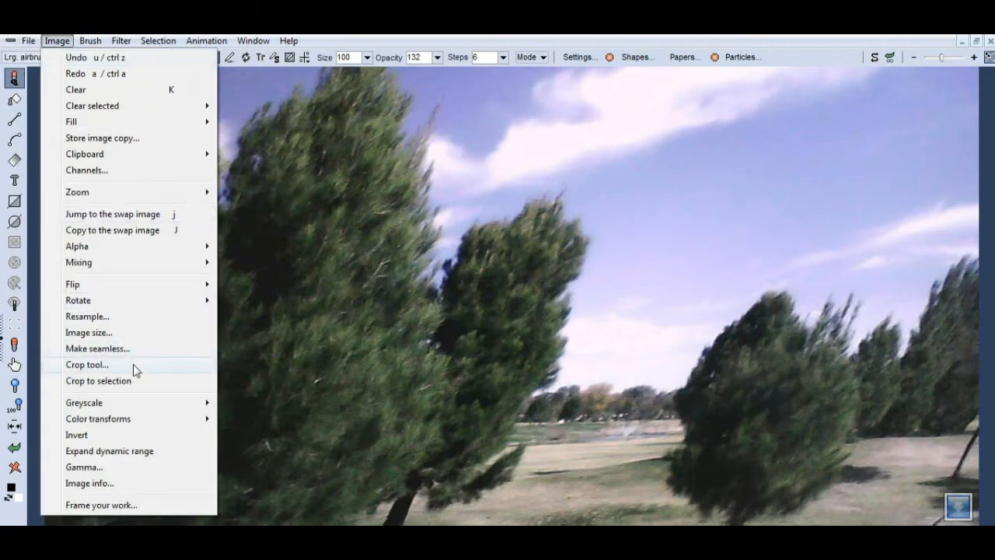
pyautogui.moveTo(100, 379)
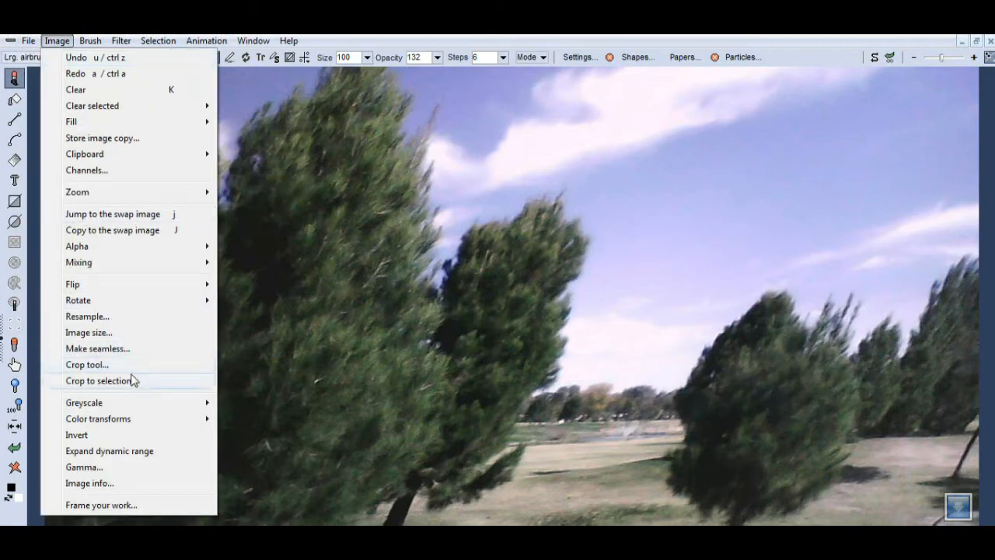
pyautogui.moveTo(87, 364)
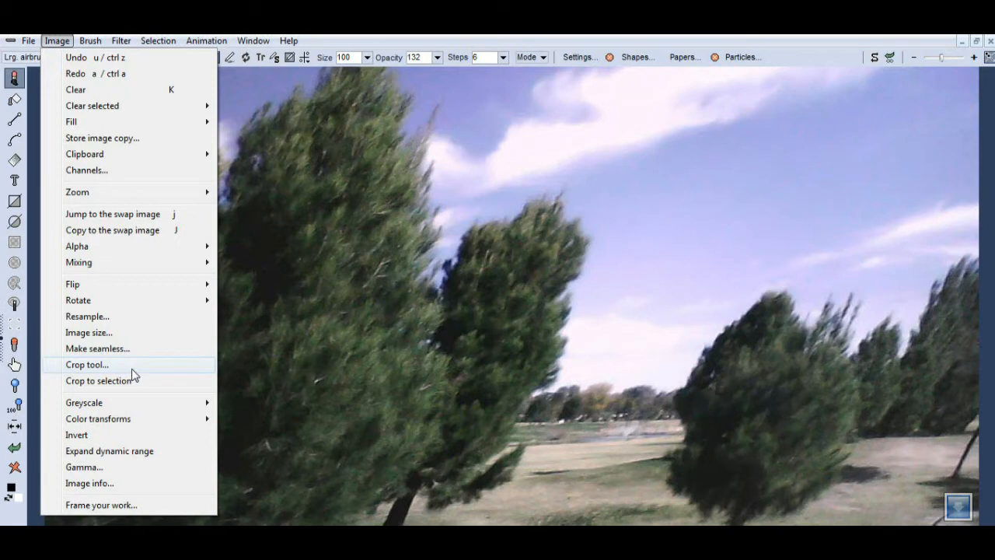
pyautogui.click(87, 363)
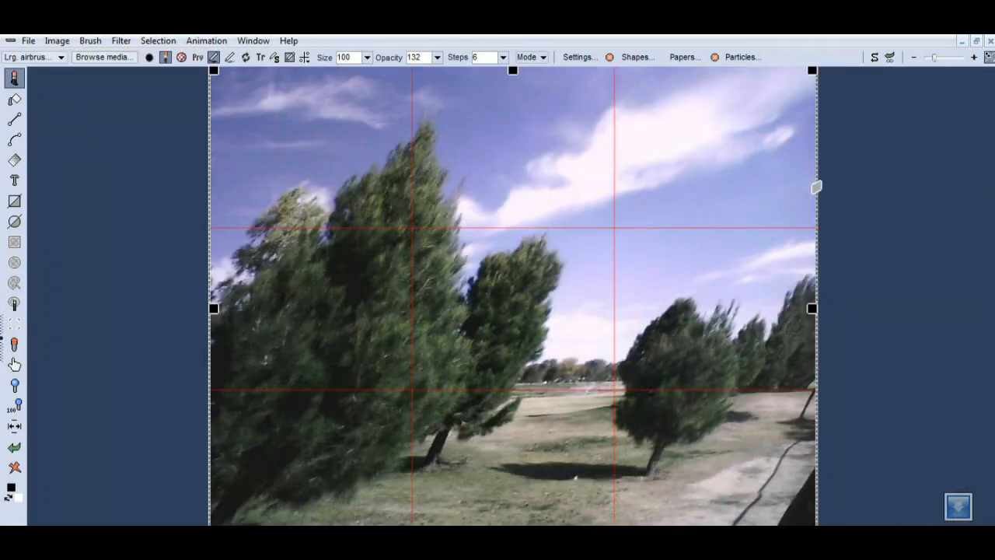
pyautogui.moveTo(343, 488)
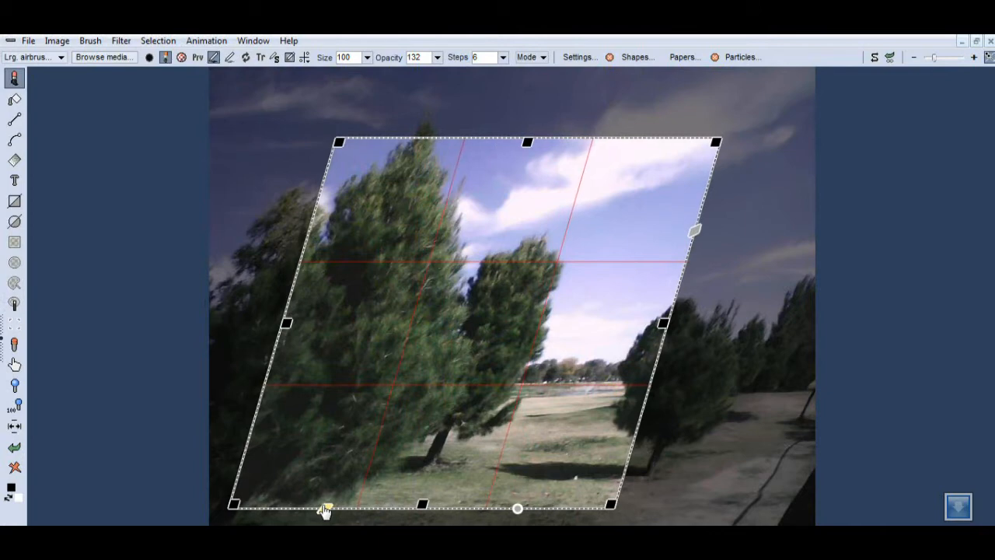
pyautogui.moveTo(325, 510); pyautogui.dragTo(311, 510)
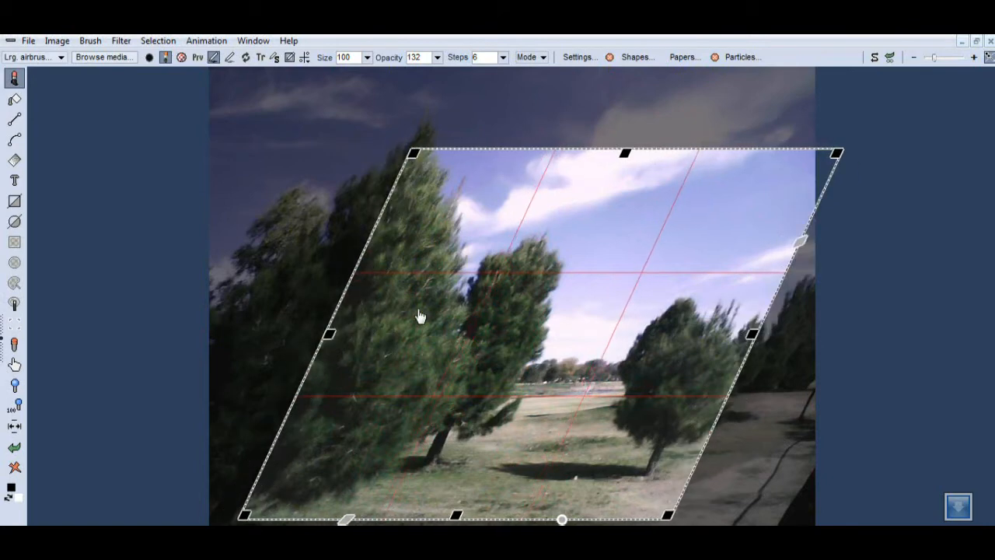
pyautogui.moveTo(419, 316); pyautogui.dragTo(429, 286)
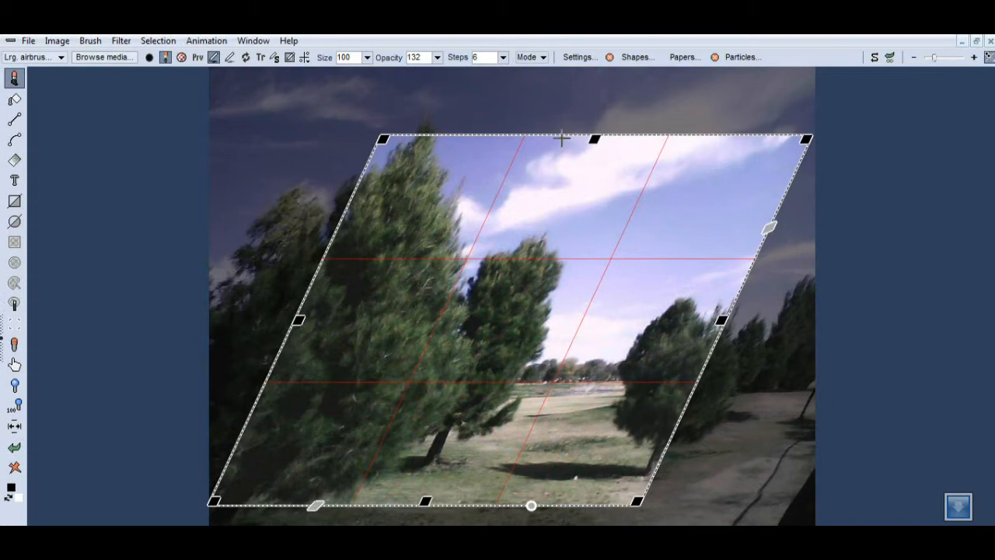
pyautogui.moveTo(527, 345)
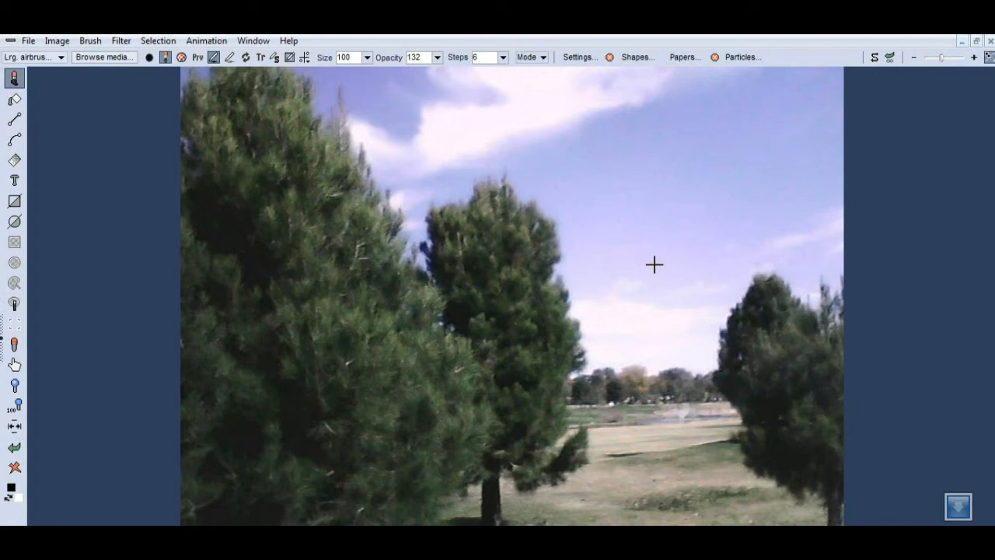
pyautogui.moveTo(425, 202)
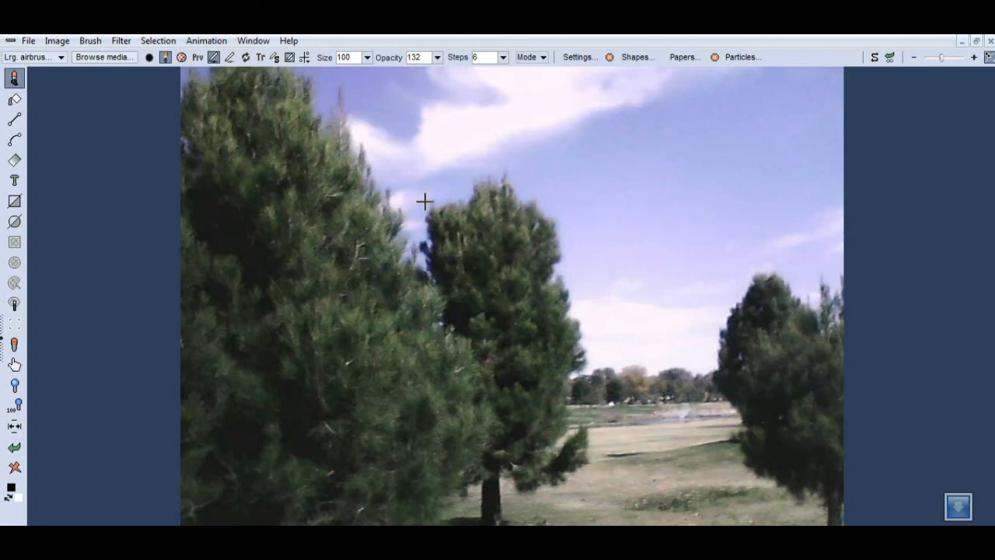
pyautogui.moveTo(423, 208)
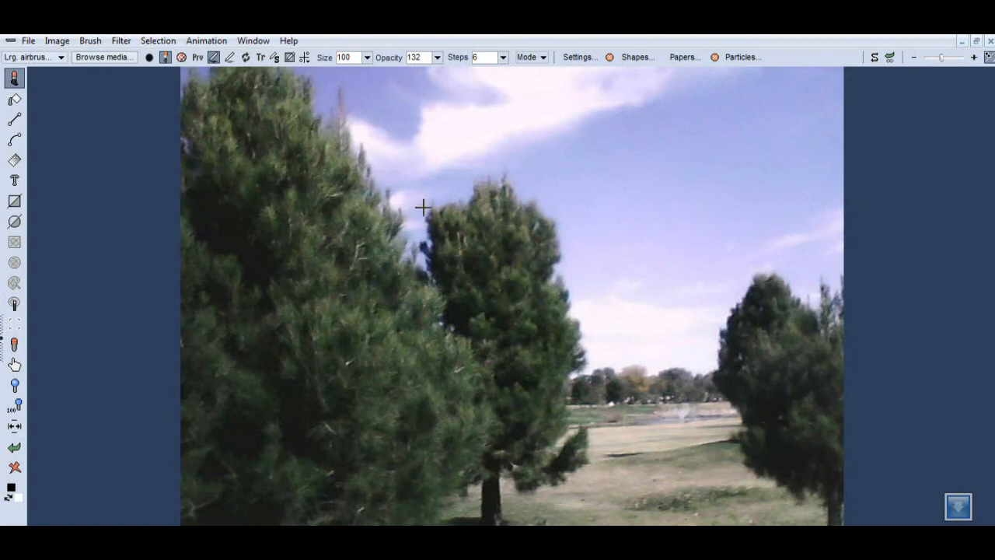